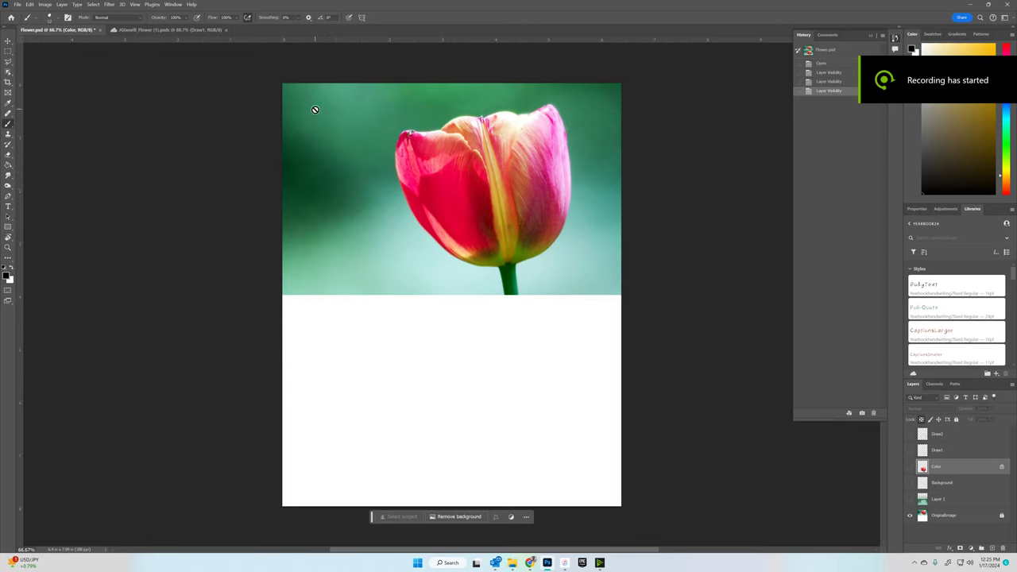
# Display the grid over the whole canvas via View > Show > Grid
pyautogui.click(135, 4)
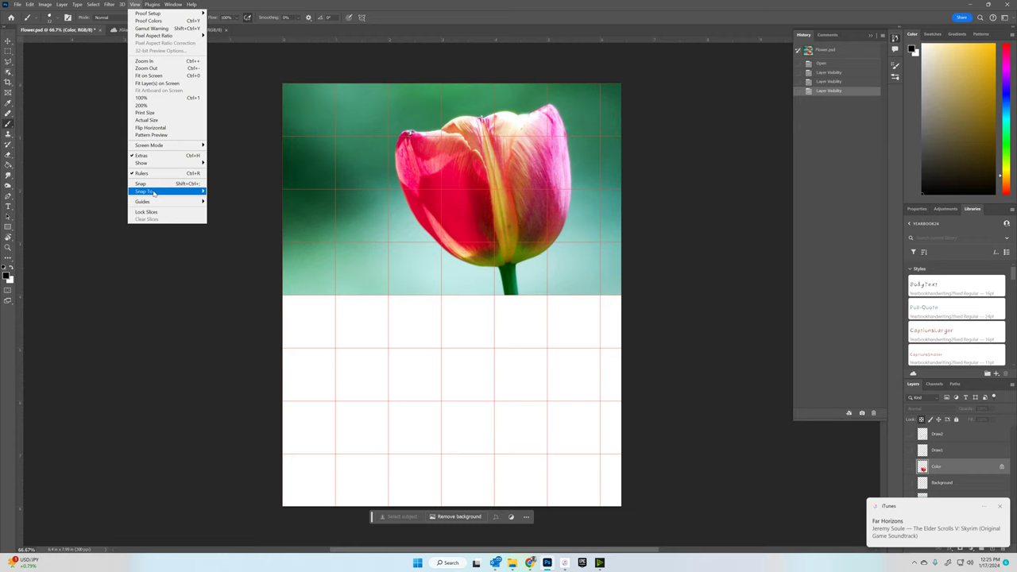
pyautogui.click(29, 4)
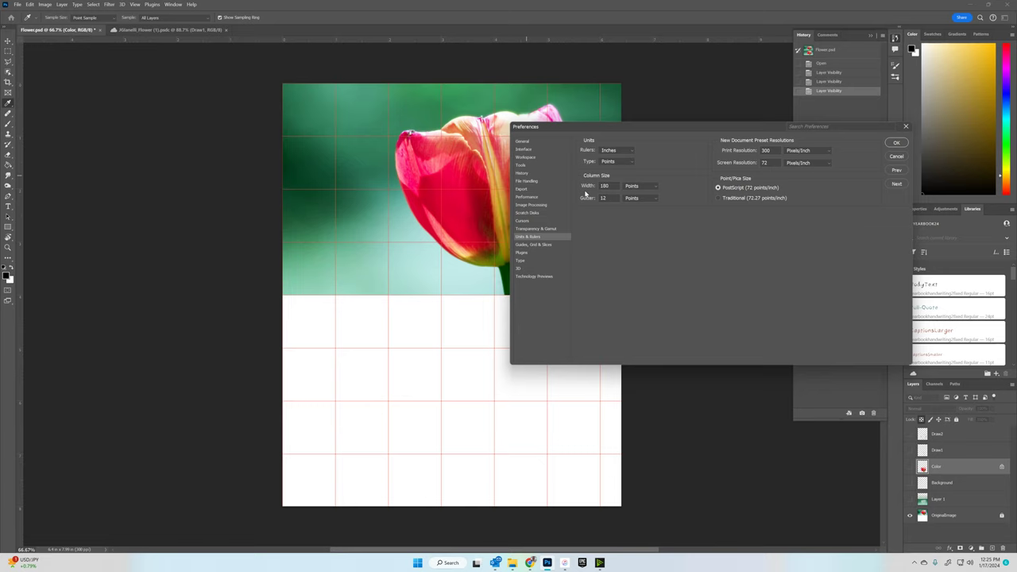
pyautogui.click(534, 244)
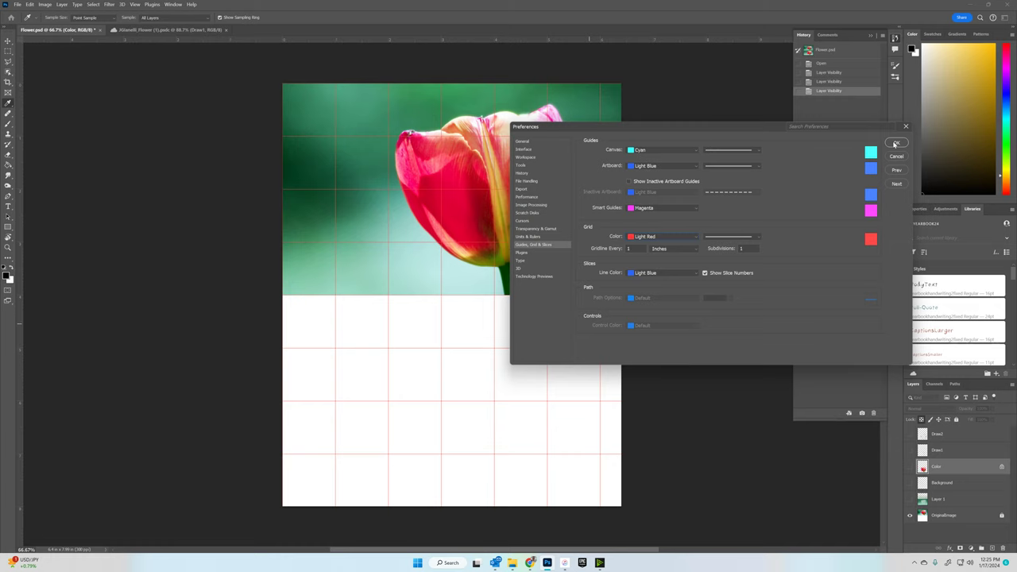
pyautogui.click(896, 144)
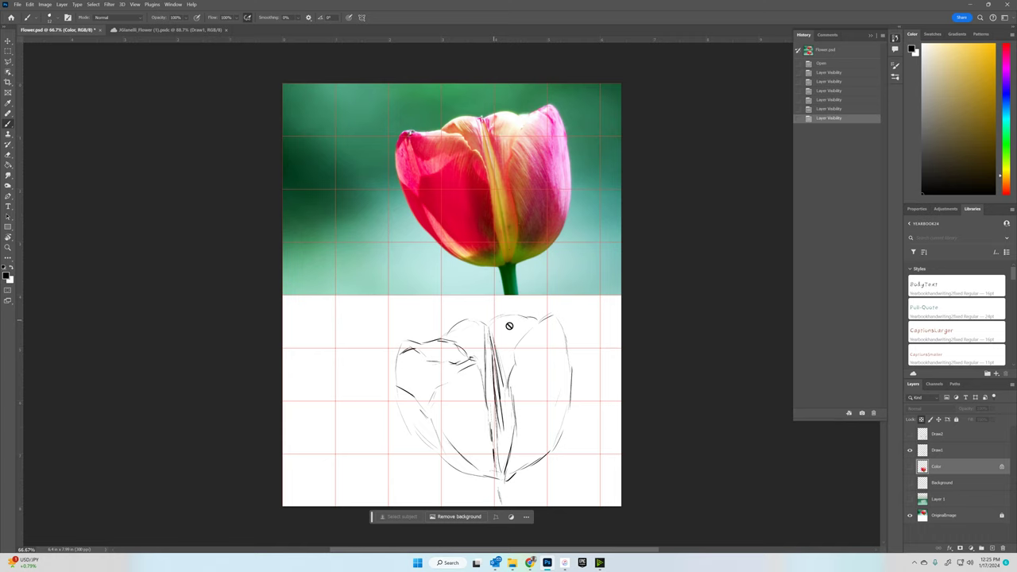
# Make the Draw1 sketch layer visible in the Layers panel
pyautogui.click(938, 450)
pyautogui.write('Color1')
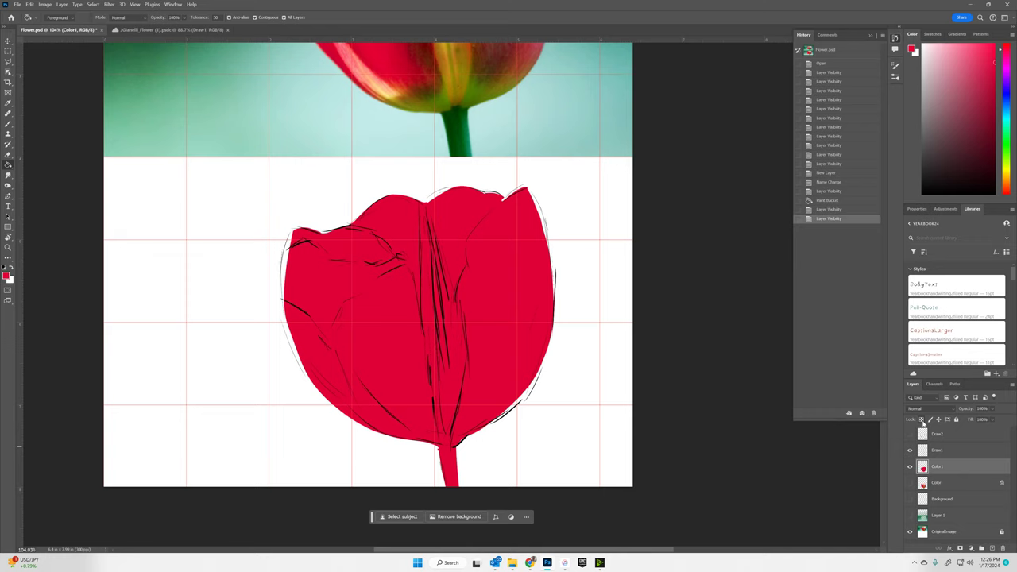
# Lock transparent pixels on the Color1 red tulip fill layer
pyautogui.moveTo(287, 274); pyautogui.dragTo(520, 394)
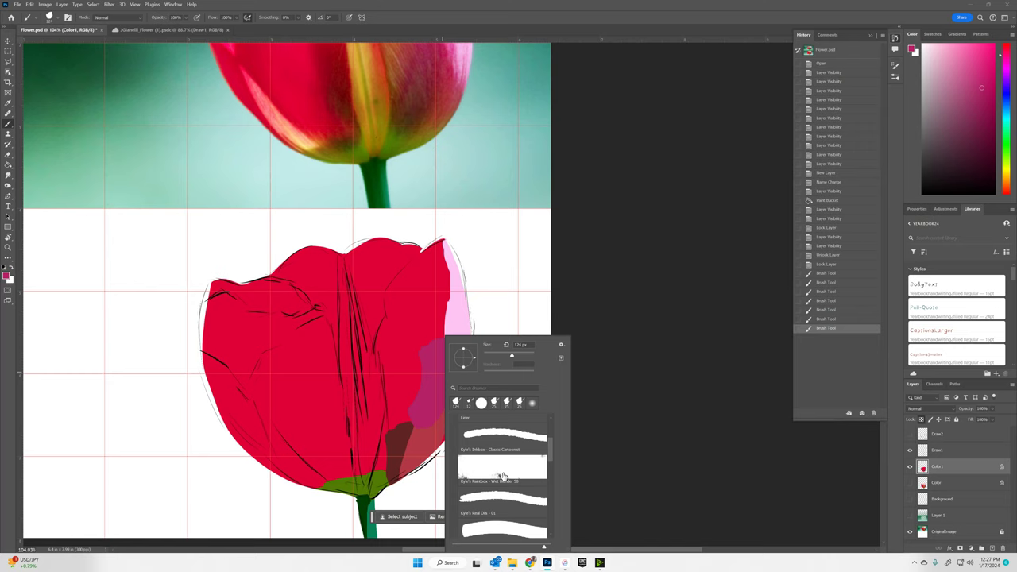
# Smudge the green base upward into the red petals in several streaks
pyautogui.scroll(-3)
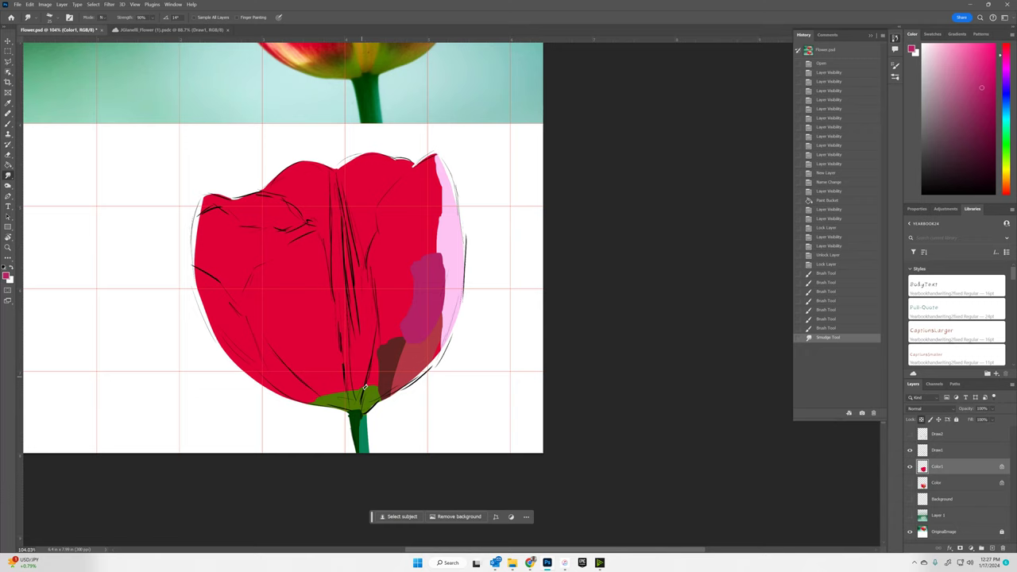
pyautogui.moveTo(366, 387); pyautogui.dragTo(359, 421)
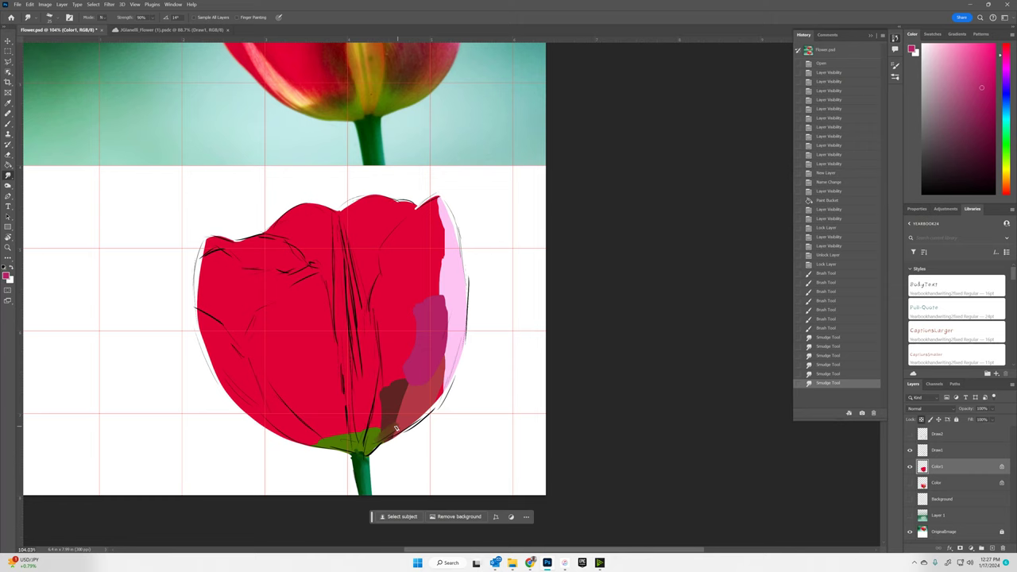
pyautogui.moveTo(374, 429); pyautogui.dragTo(397, 426)
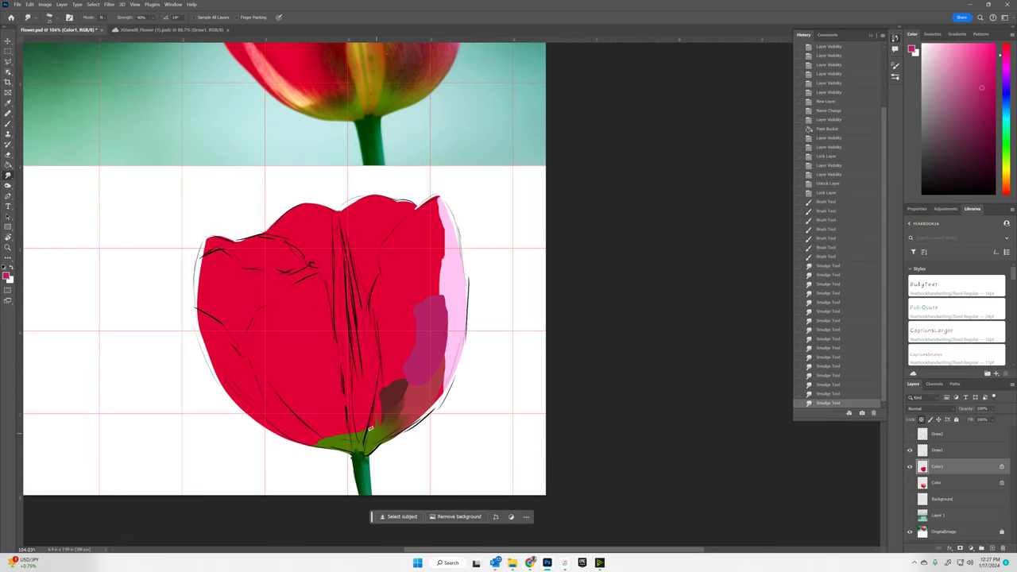
pyautogui.moveTo(370, 425); pyautogui.dragTo(338, 445)
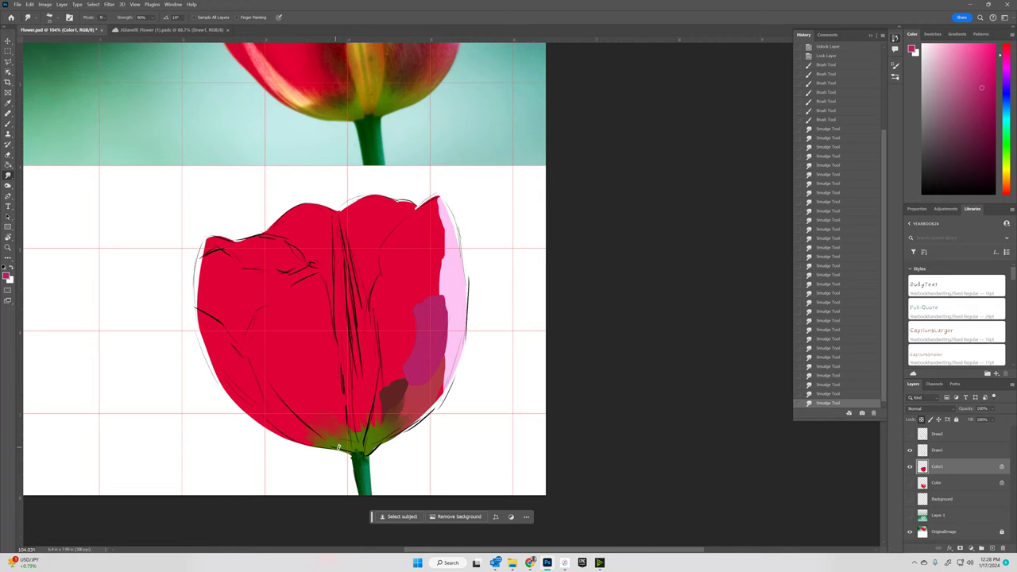
pyautogui.moveTo(338, 446); pyautogui.dragTo(418, 381)
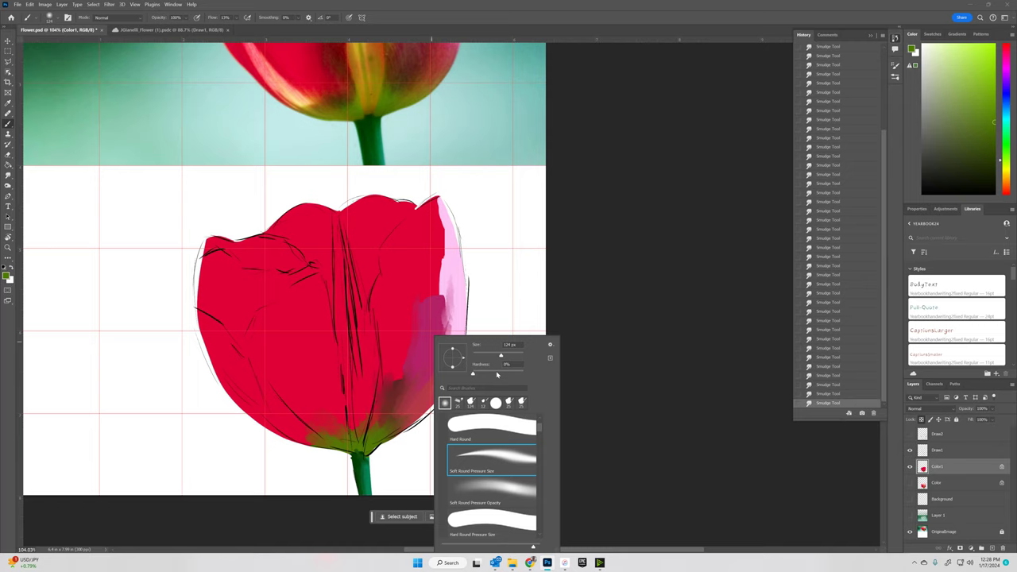
# Choose the Soft Round brush with 0% hardness for blending the magenta patch
pyautogui.click(378, 410)
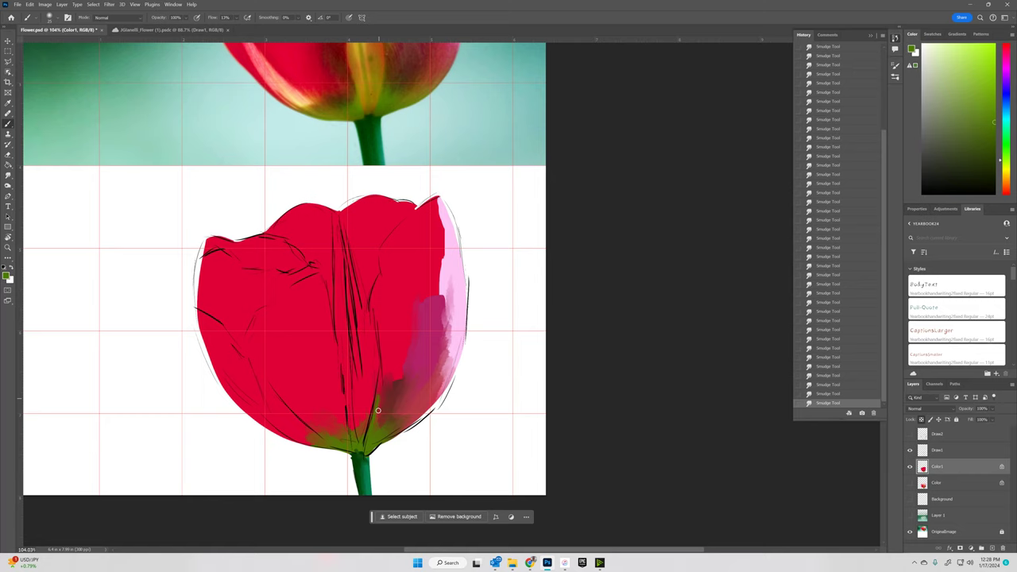